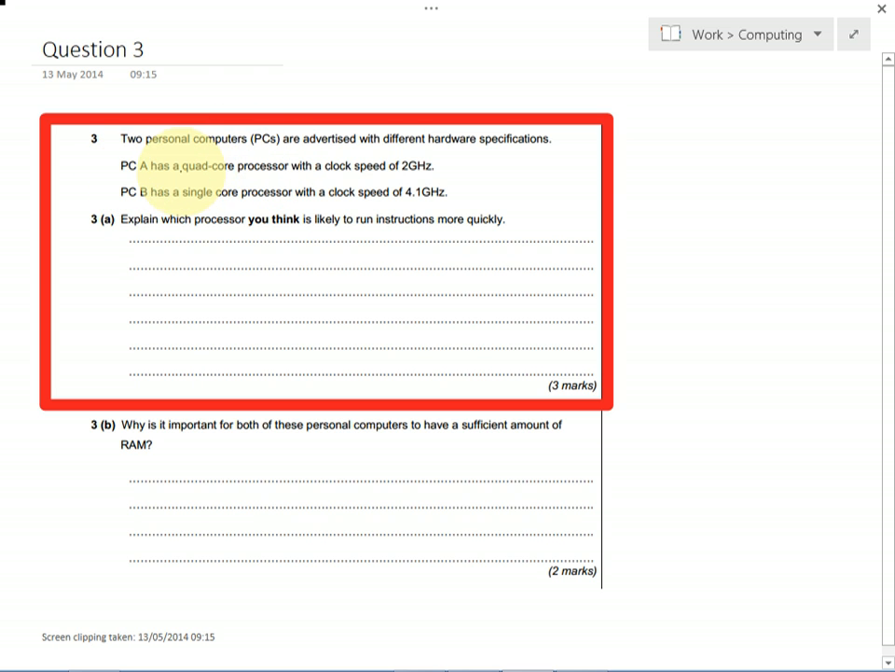
mouse_move(289, 140)
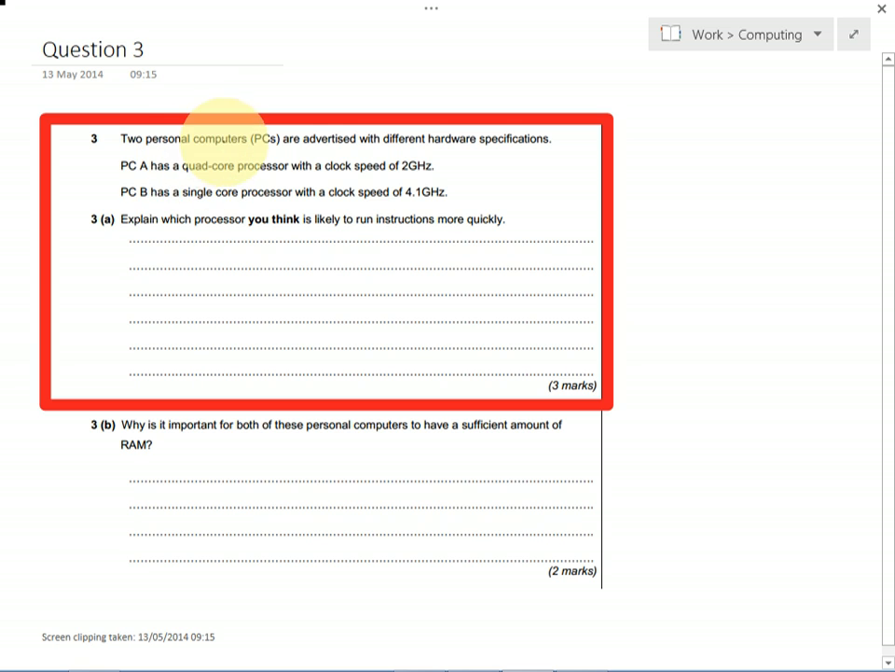
mouse_move(205, 187)
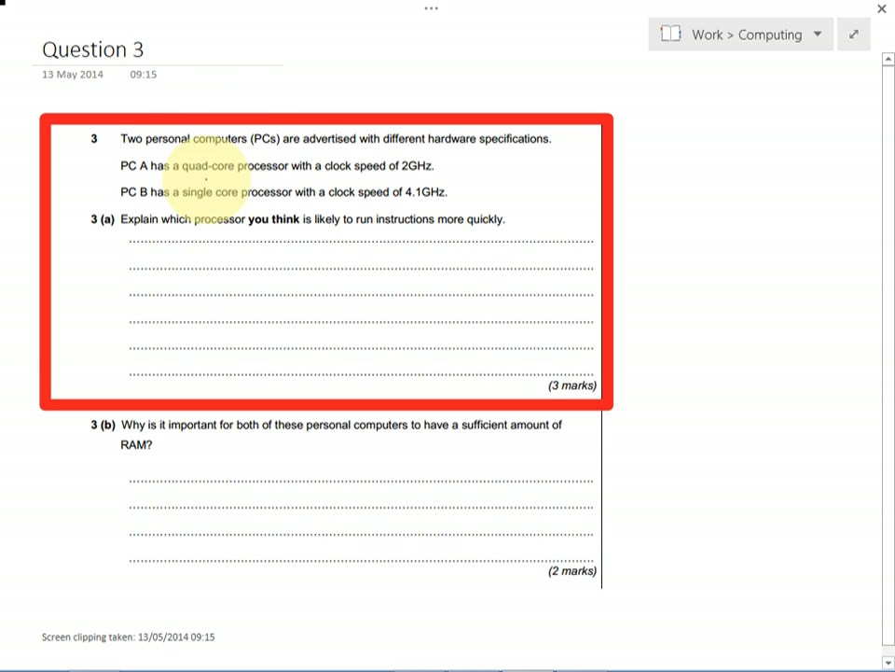